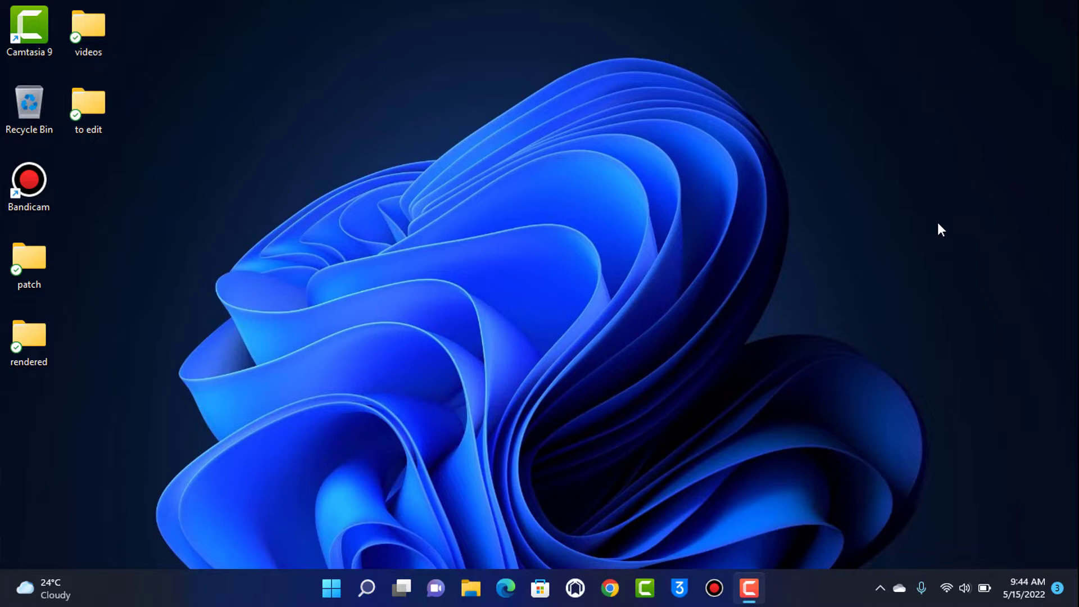
pyautogui.moveTo(671, 482)
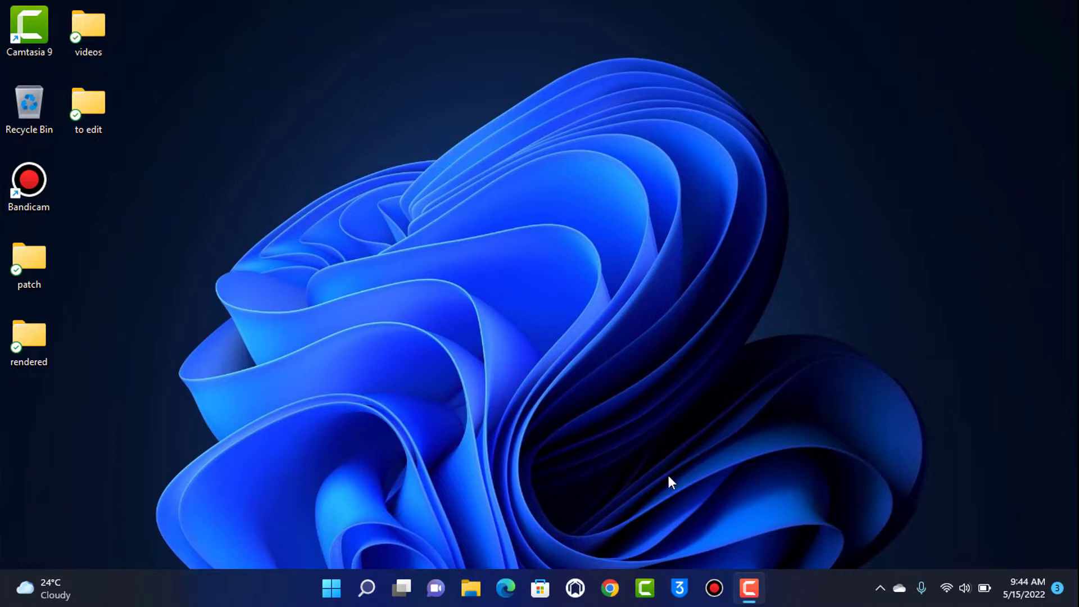
# Launch Google Chrome from the taskbar to its new tab page.
pyautogui.click(608, 587)
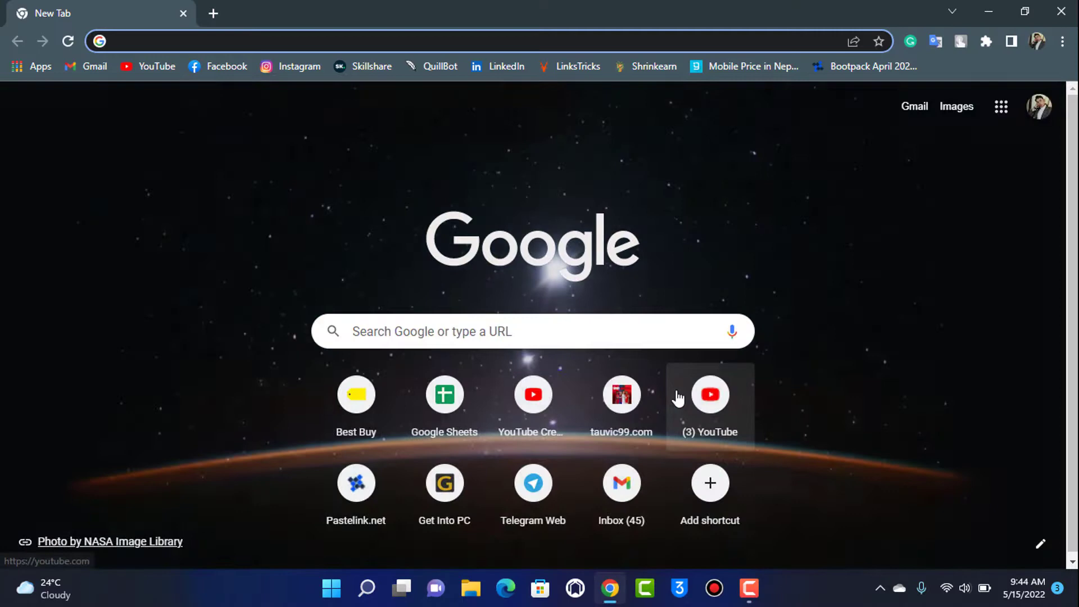
# Go to bestbuy.com and skim down and back up the signed-in homepage.
pyautogui.click(276, 42)
pyautogui.write('bestbuy.com')
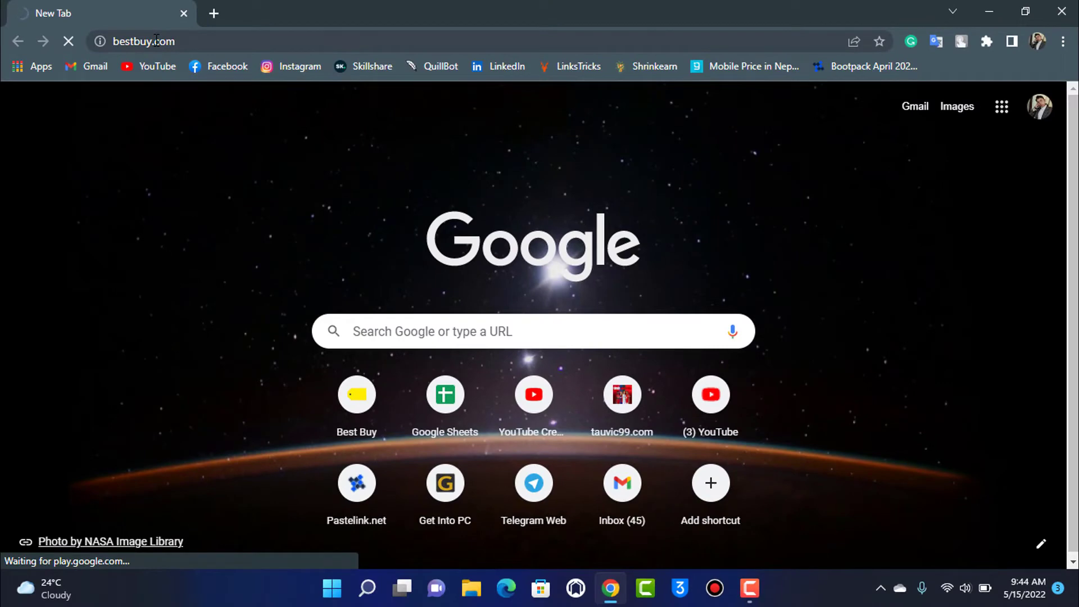
pyautogui.press('Enter')
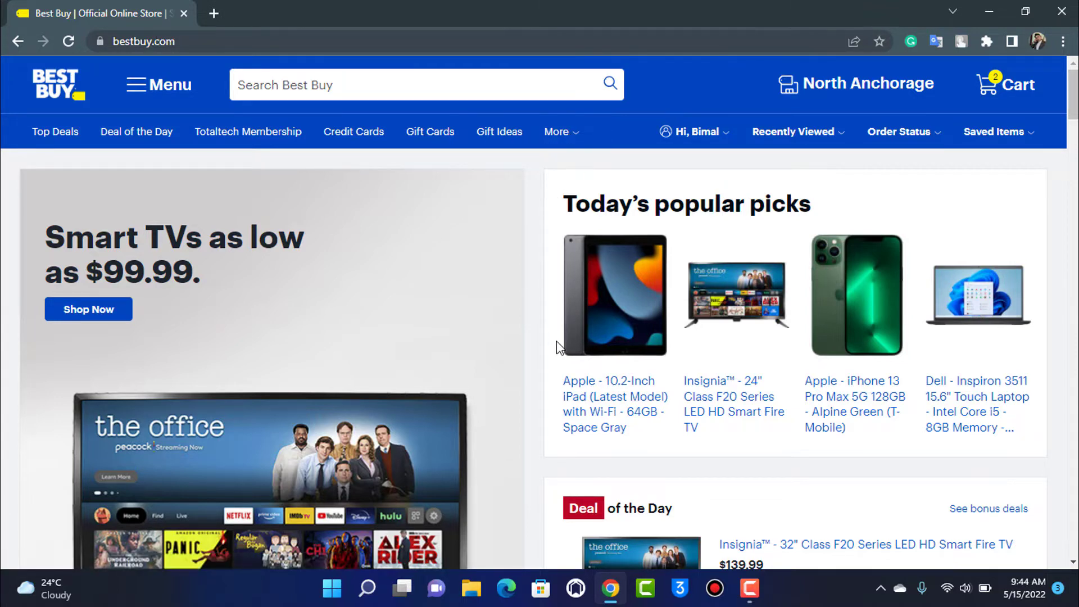
pyautogui.scroll(-3)
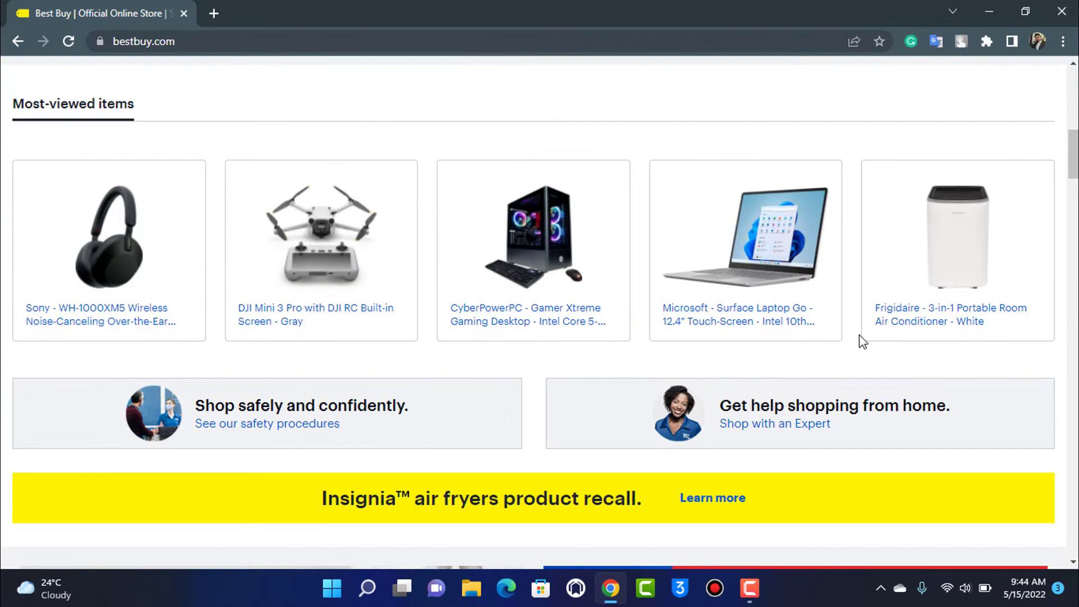
pyautogui.moveTo(933, 317)
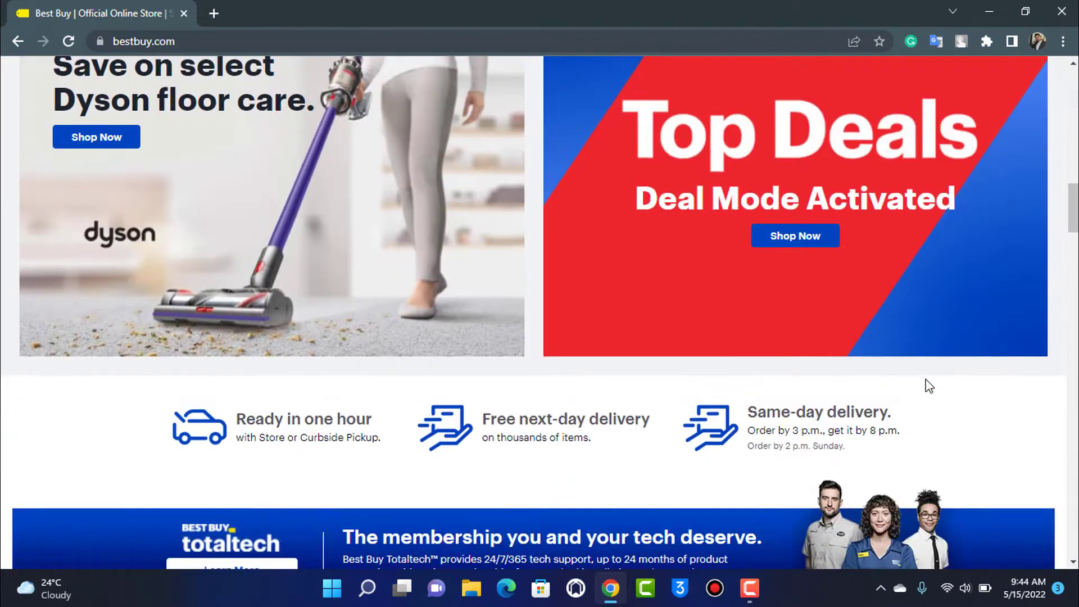
pyautogui.scroll(3)
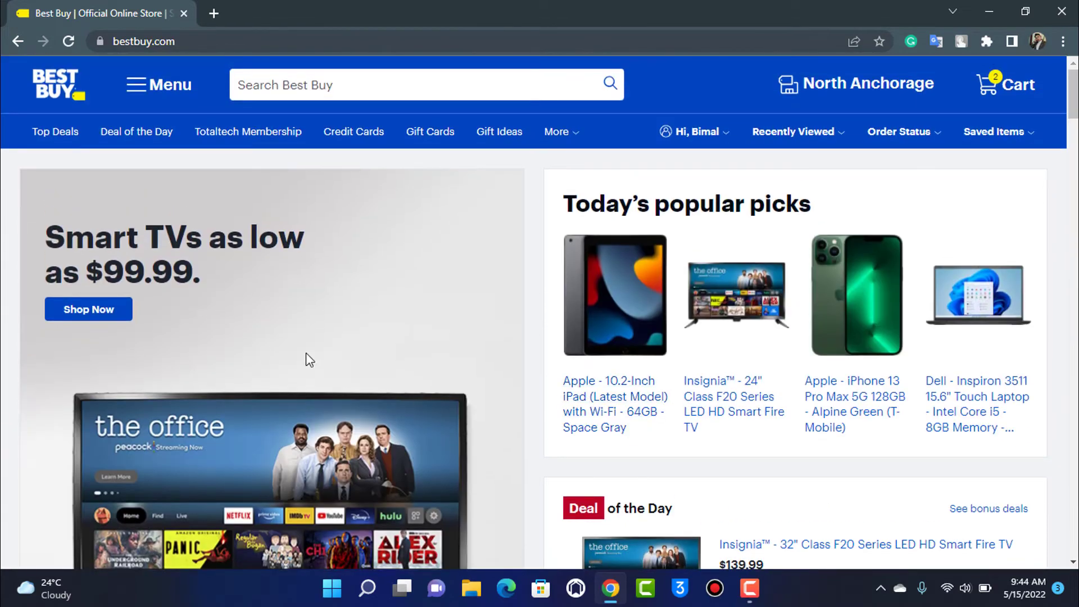
pyautogui.moveTo(789, 292)
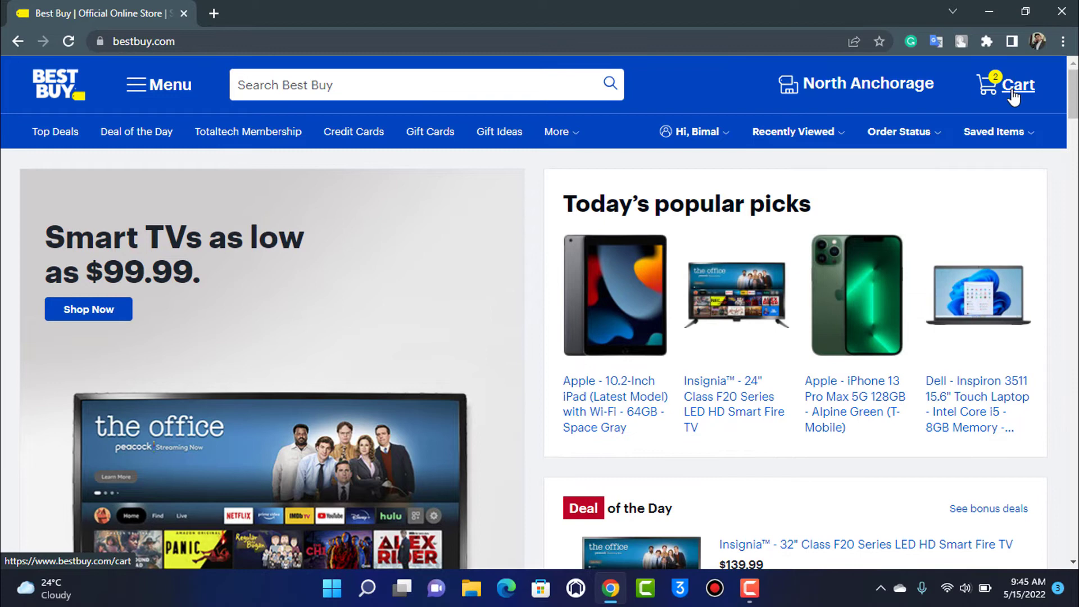
# Open the shopping cart and review the two laptops totaling $805.48.
pyautogui.click(1019, 85)
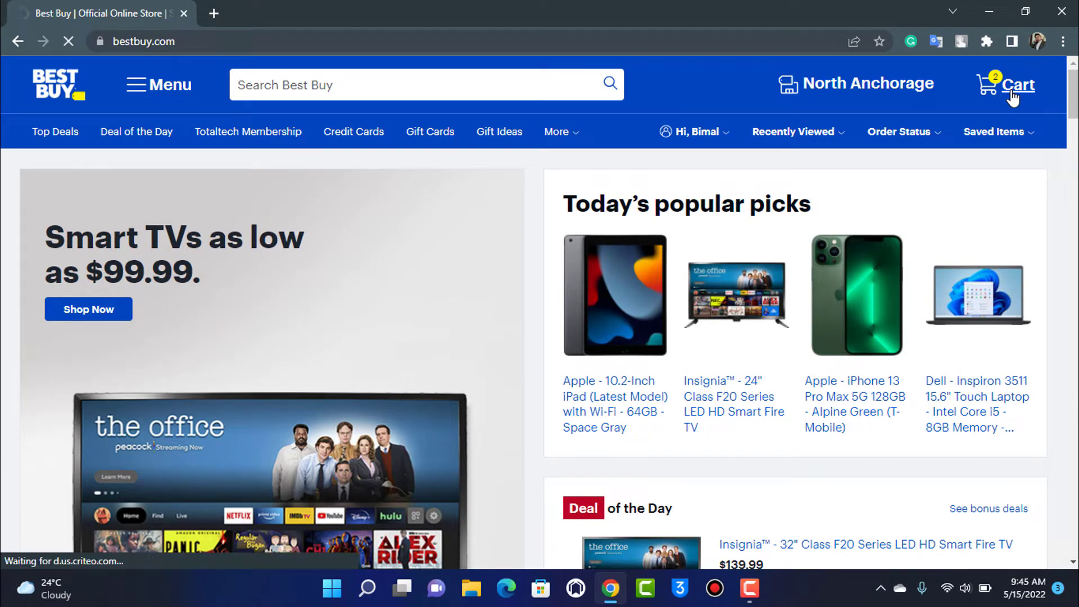
pyautogui.click(1019, 85)
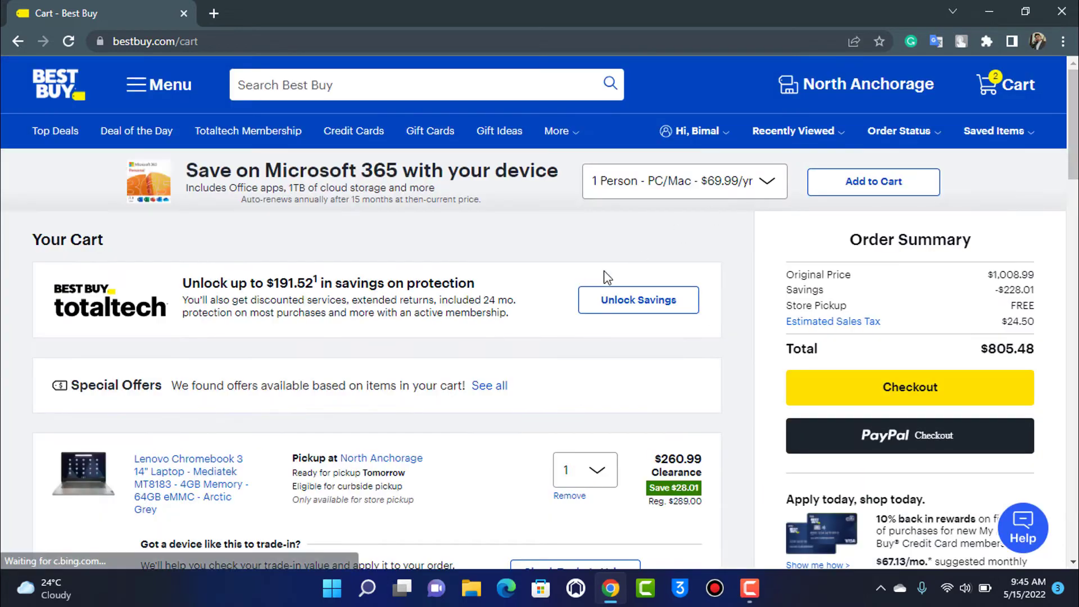
pyautogui.scroll(-3)
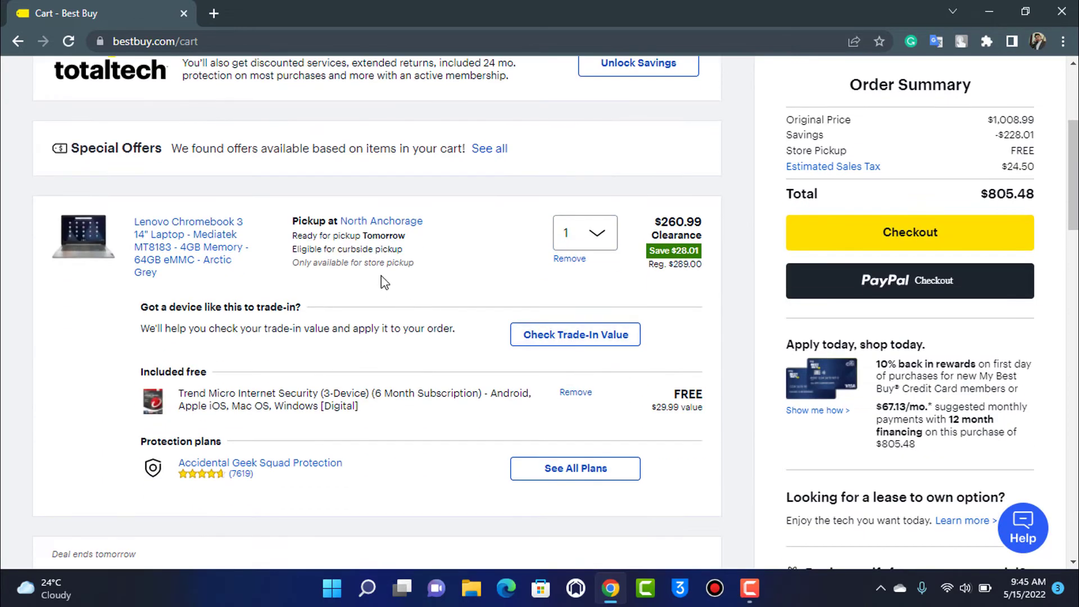
pyautogui.scroll(-3)
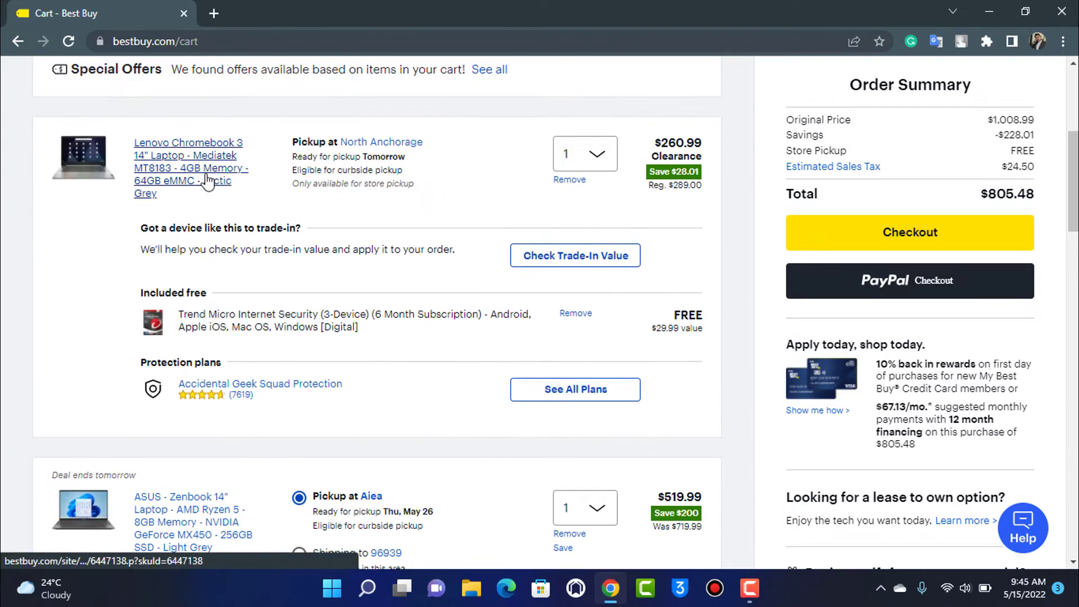
pyautogui.scroll(-3)
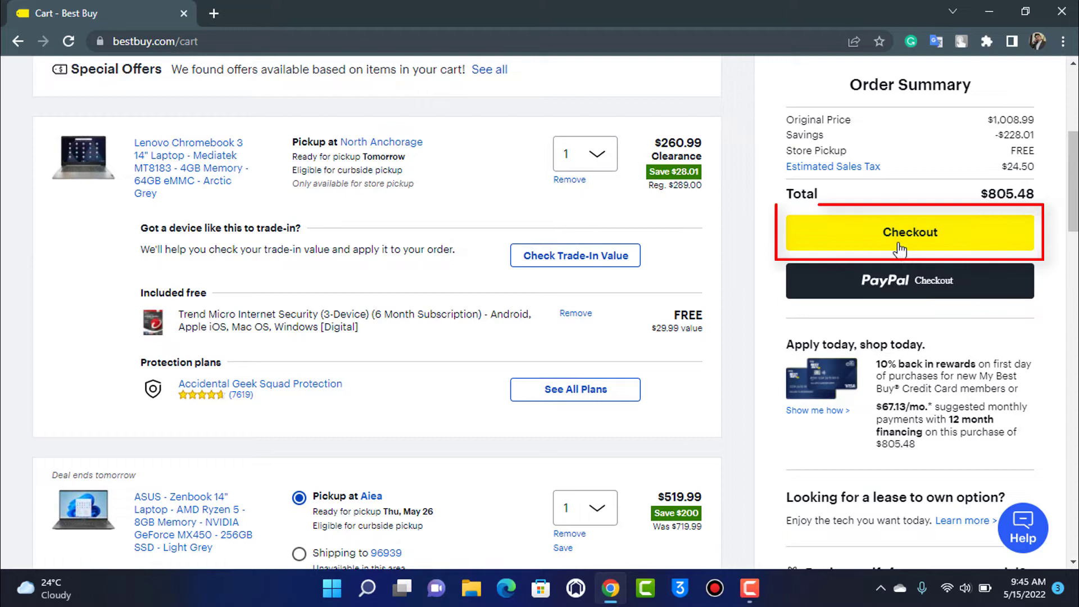
# Start checkout from the Order Summary's Checkout button.
pyautogui.click(909, 232)
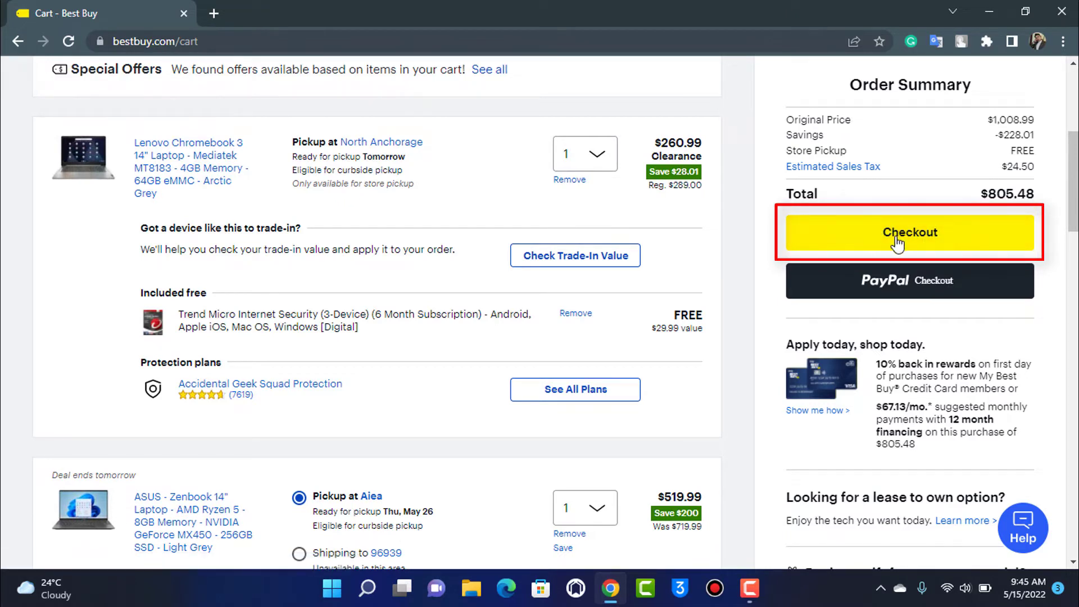
pyautogui.click(908, 232)
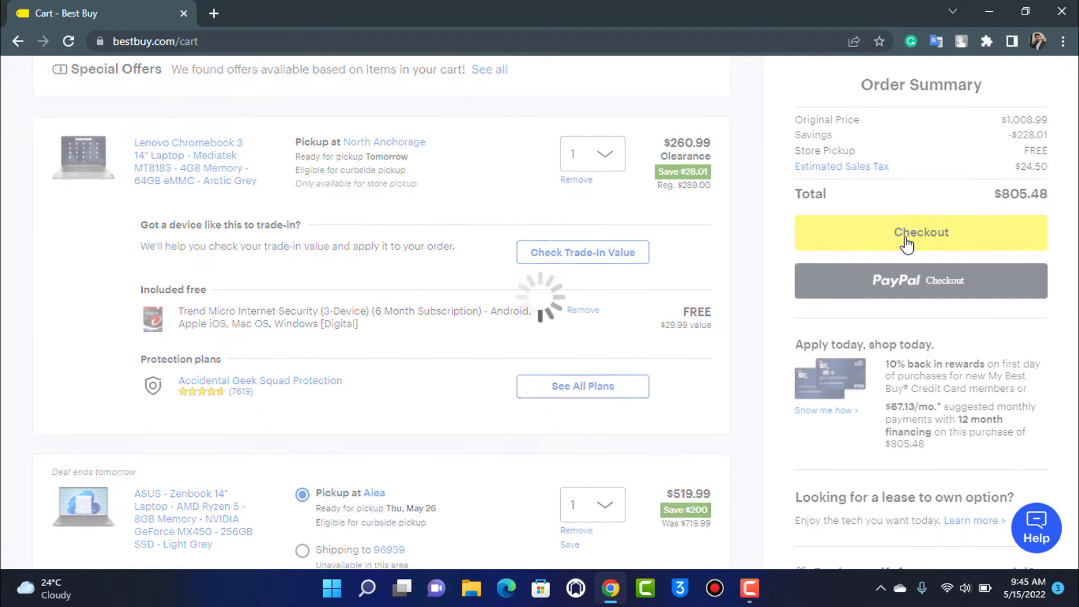
pyautogui.click(920, 231)
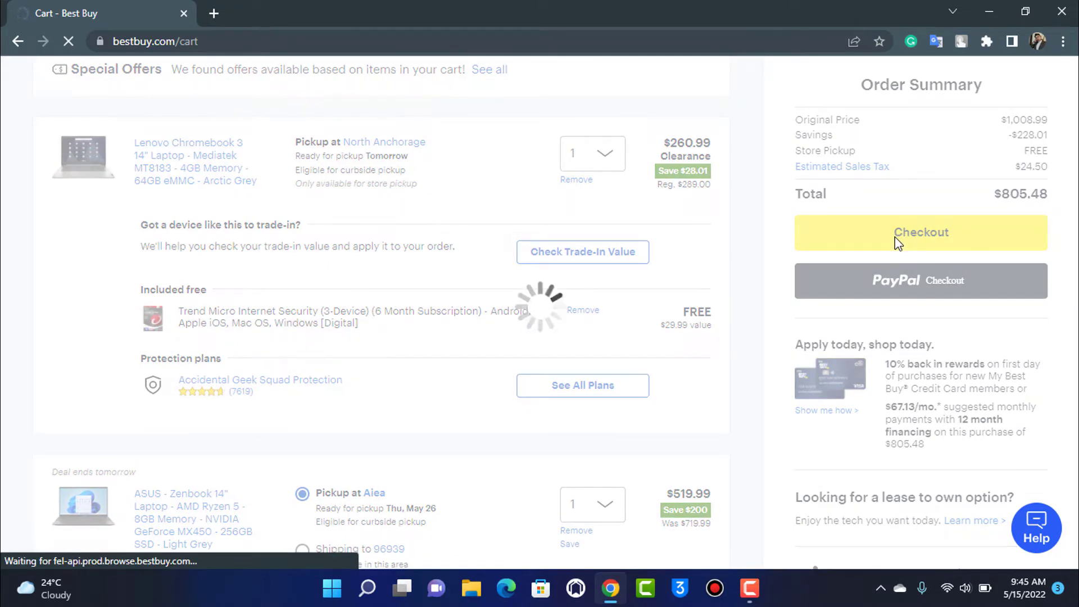
pyautogui.click(920, 232)
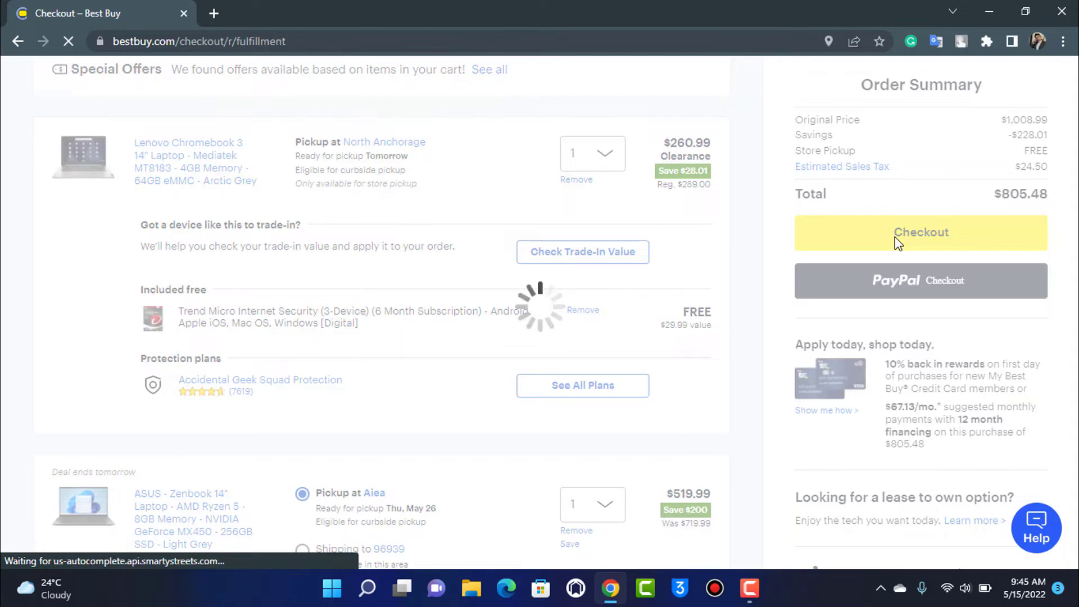
# Confirm store pickup details for both laptops and continue to Payment Information.
pyautogui.click(920, 232)
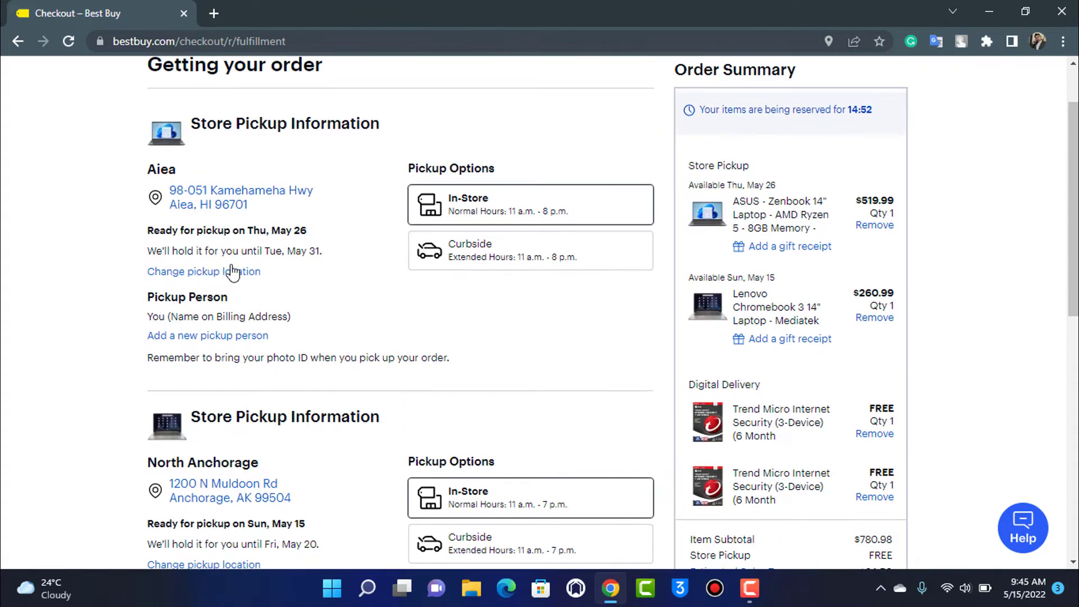
pyautogui.scroll(-3)
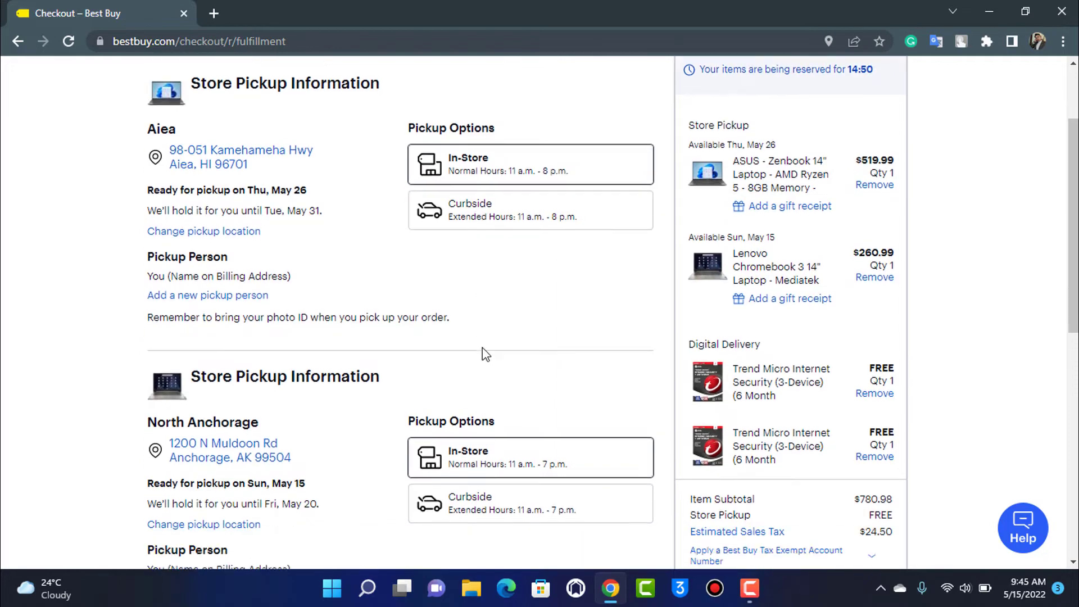
pyautogui.scroll(-3)
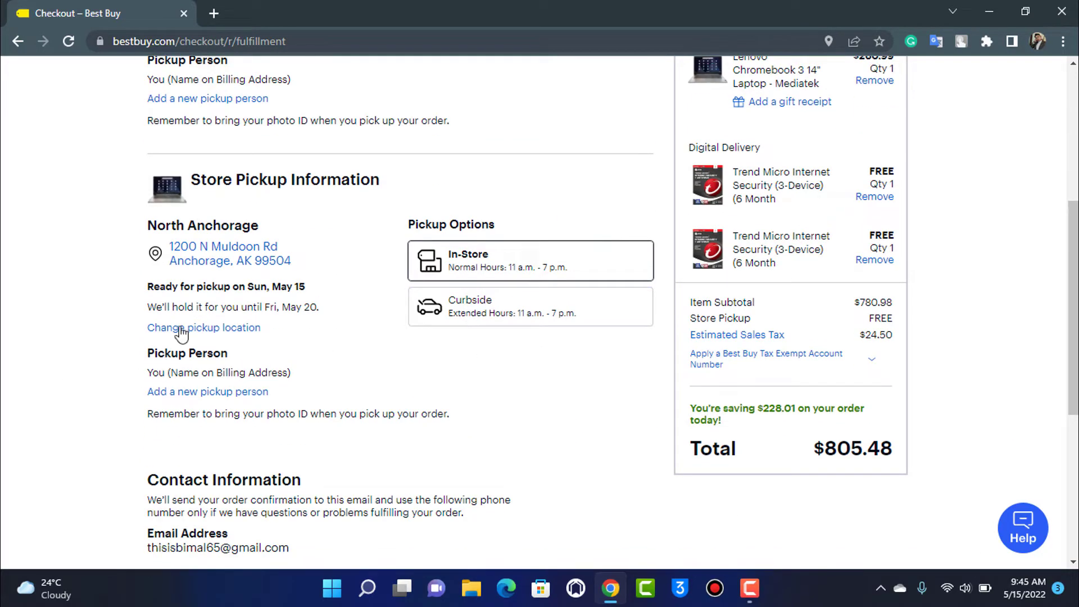
pyautogui.scroll(-3)
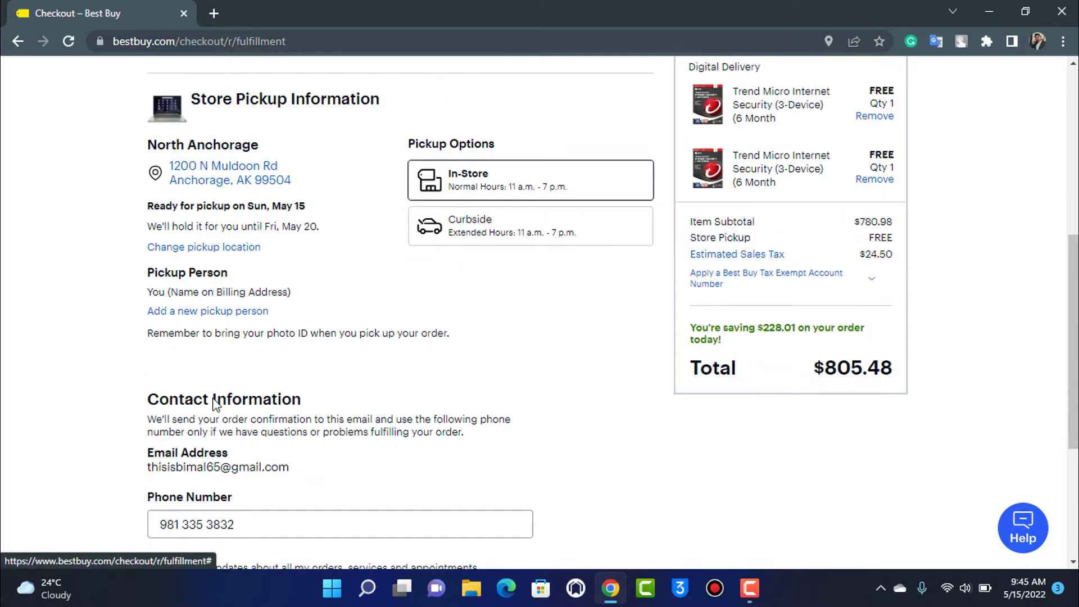
pyautogui.scroll(-3)
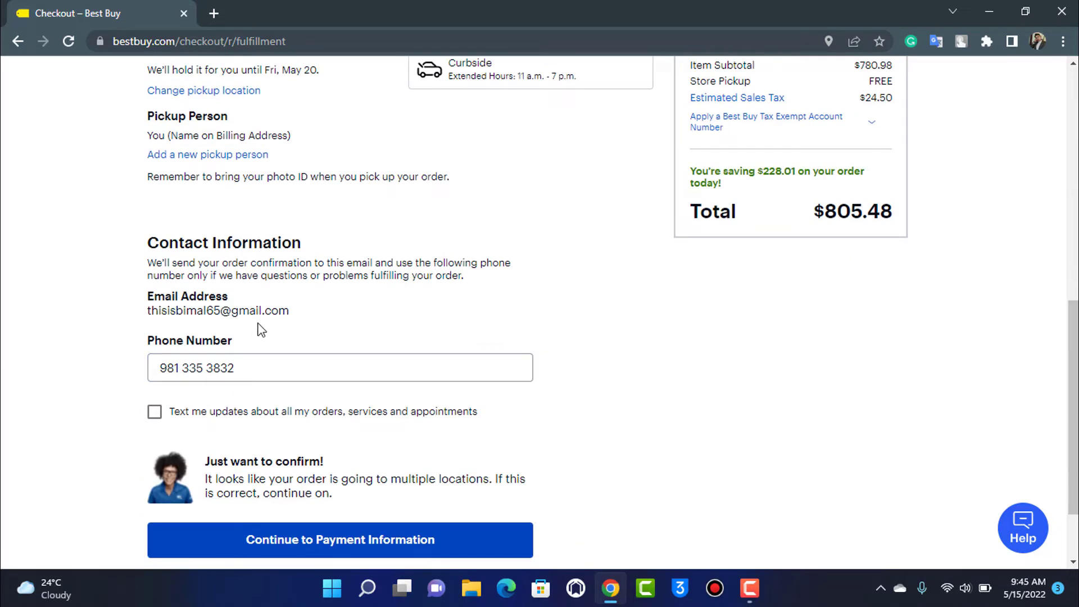
pyautogui.scroll(-3)
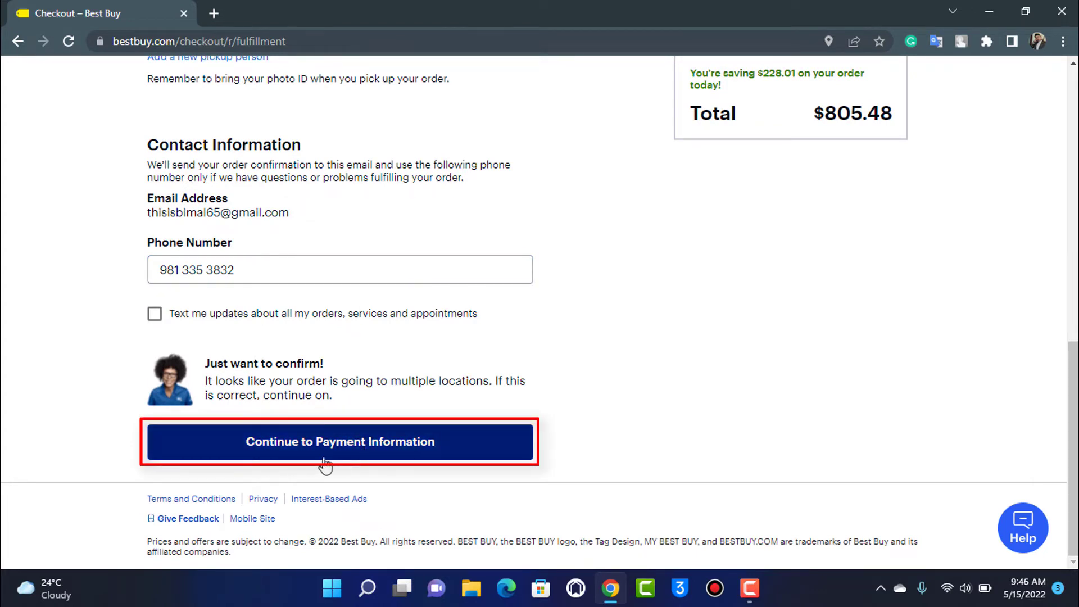
pyautogui.moveTo(459, 457)
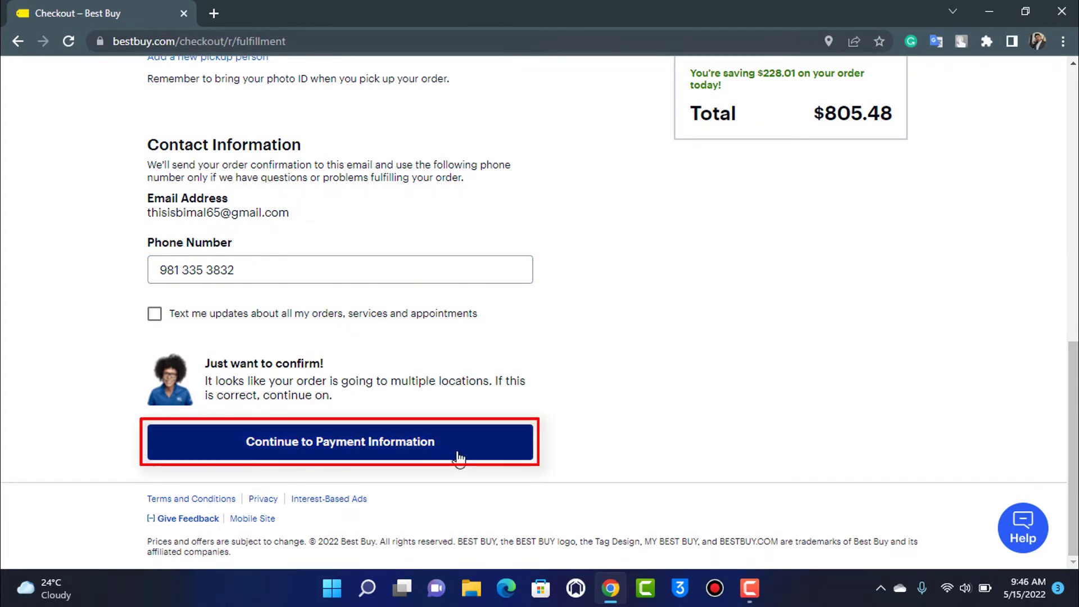
pyautogui.click(339, 442)
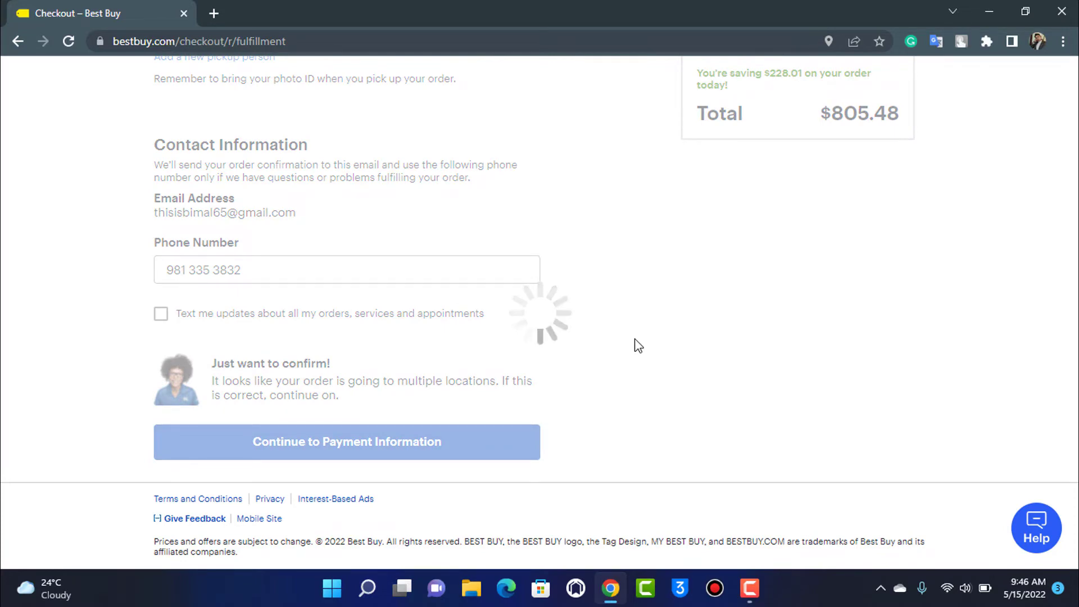
pyautogui.click(347, 442)
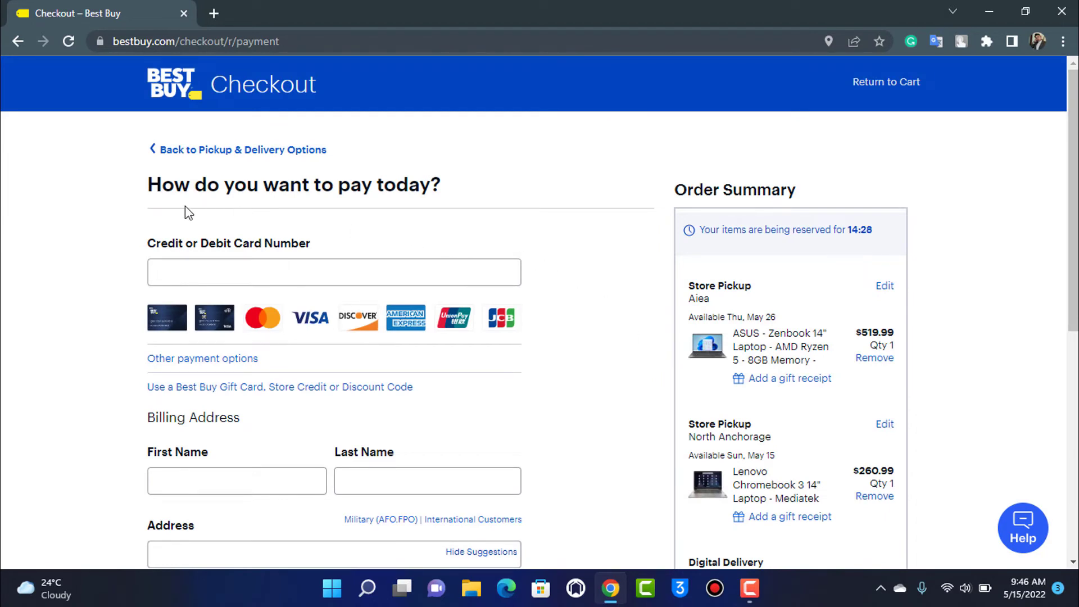
pyautogui.moveTo(525, 327)
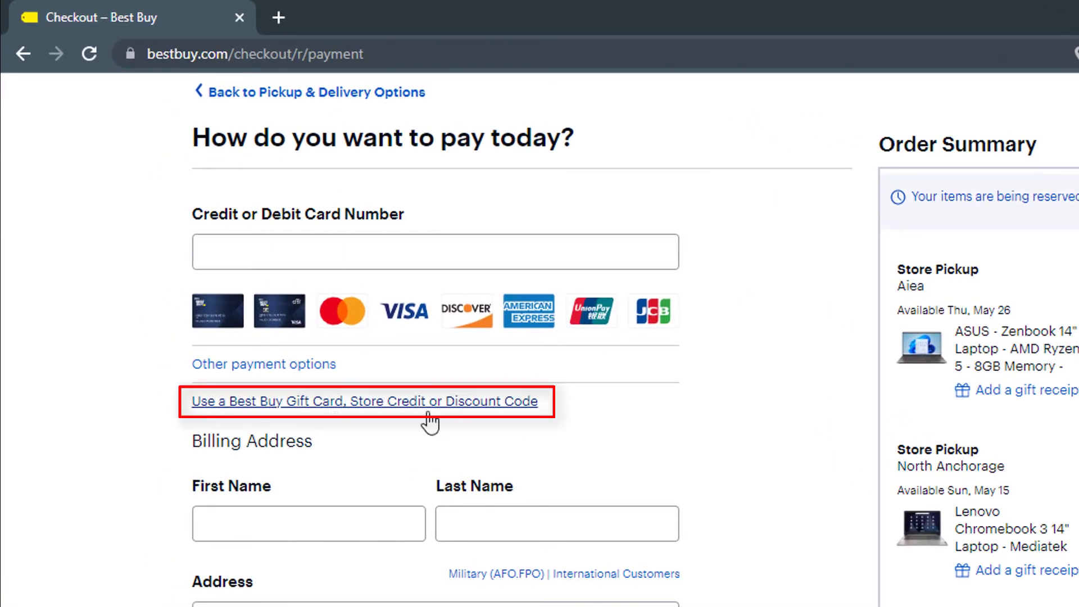
pyautogui.moveTo(269, 418)
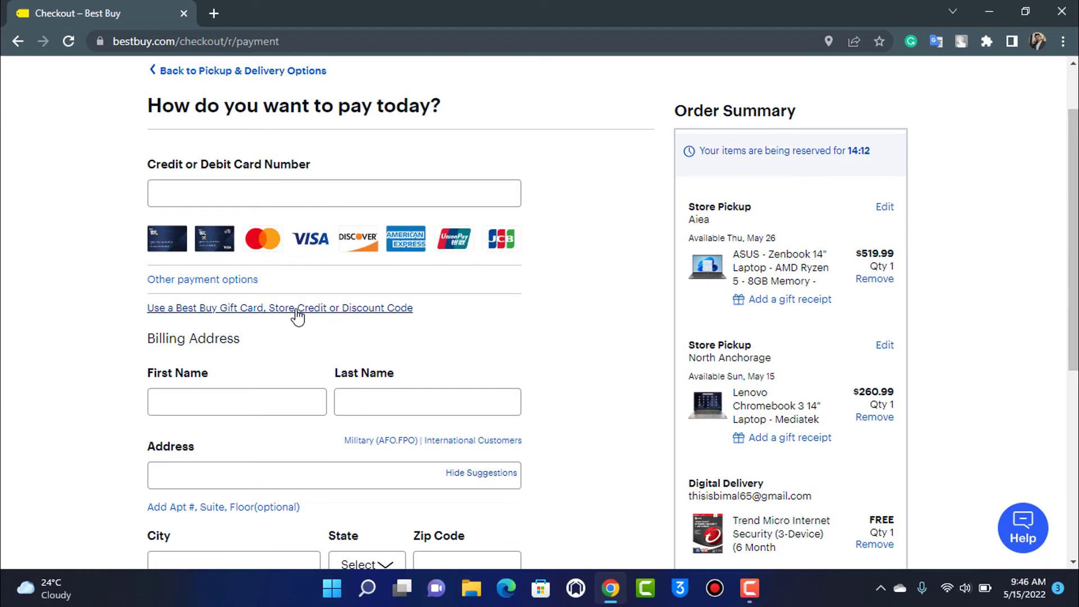
pyautogui.moveTo(350, 338)
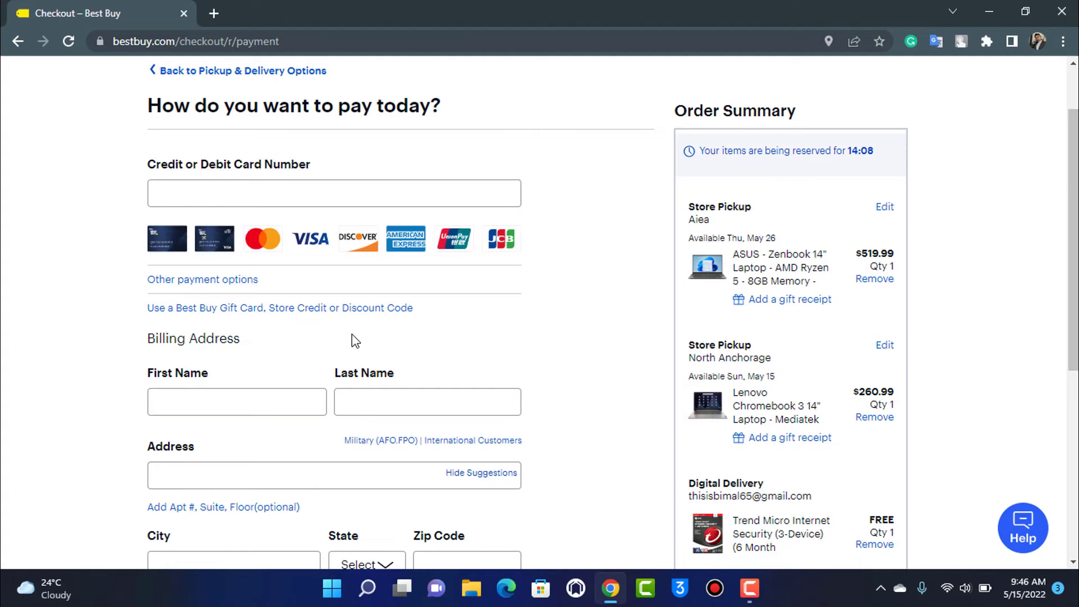
pyautogui.moveTo(282, 323)
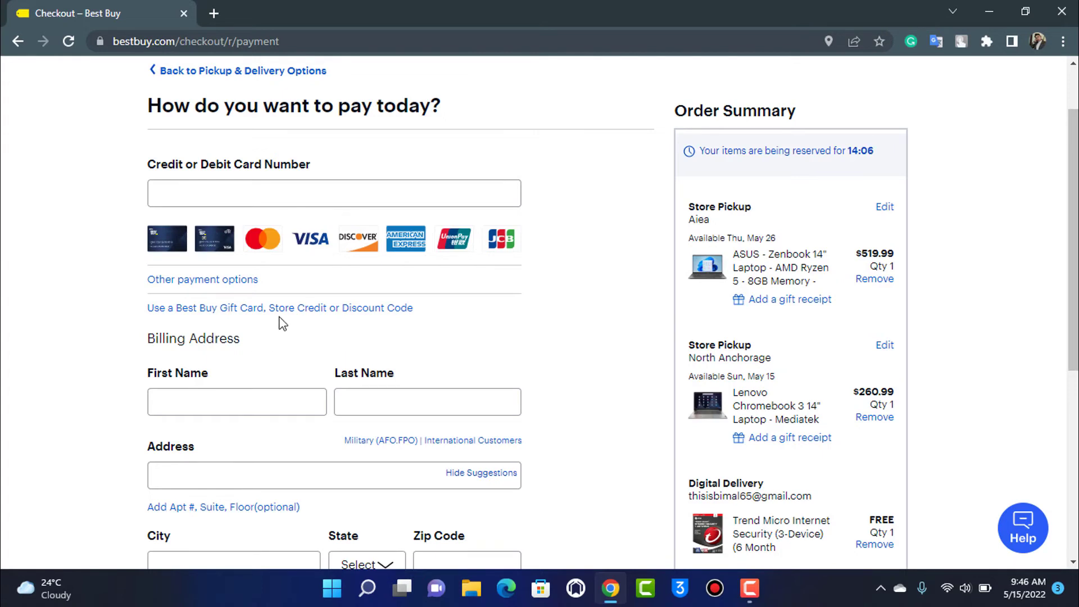
# Reveal the 'Use a Best Buy Gift Card, Store Credit or Discount Code' entry with PIN field.
pyautogui.click(280, 308)
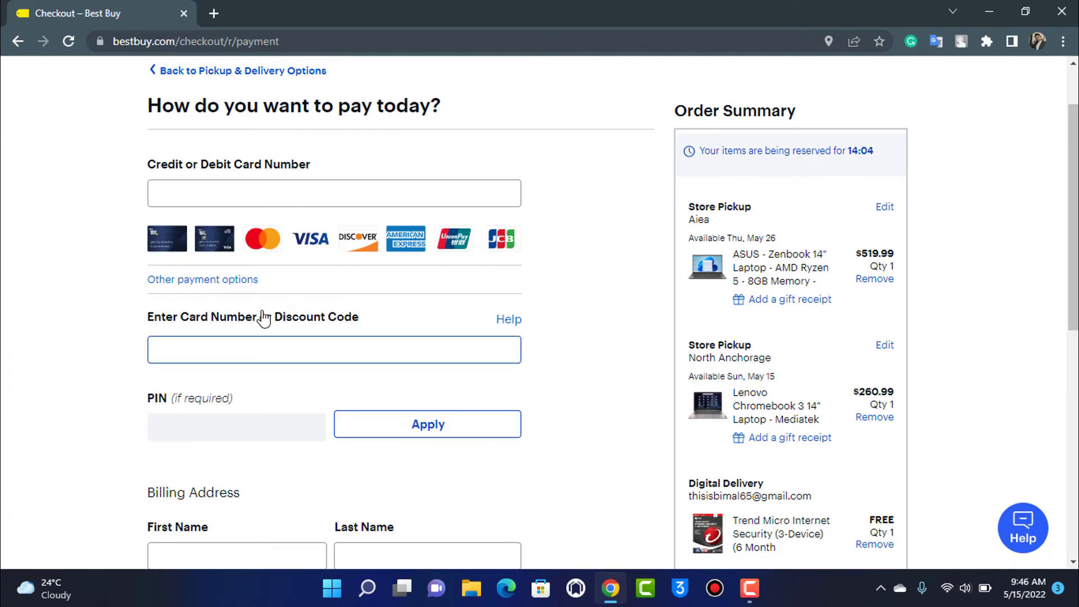
pyautogui.scroll(-3)
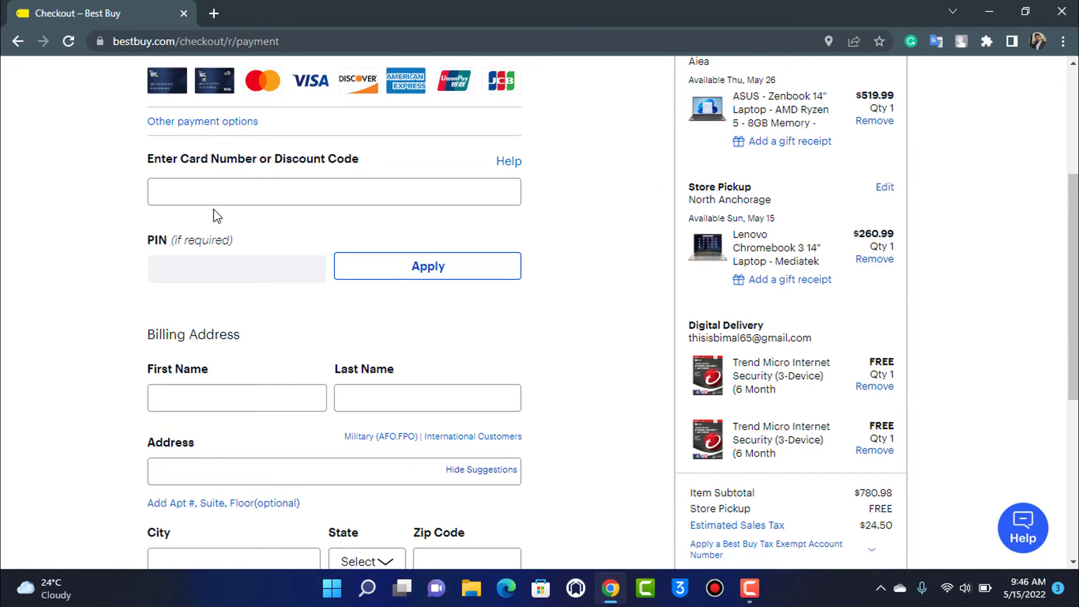
pyautogui.click(334, 191)
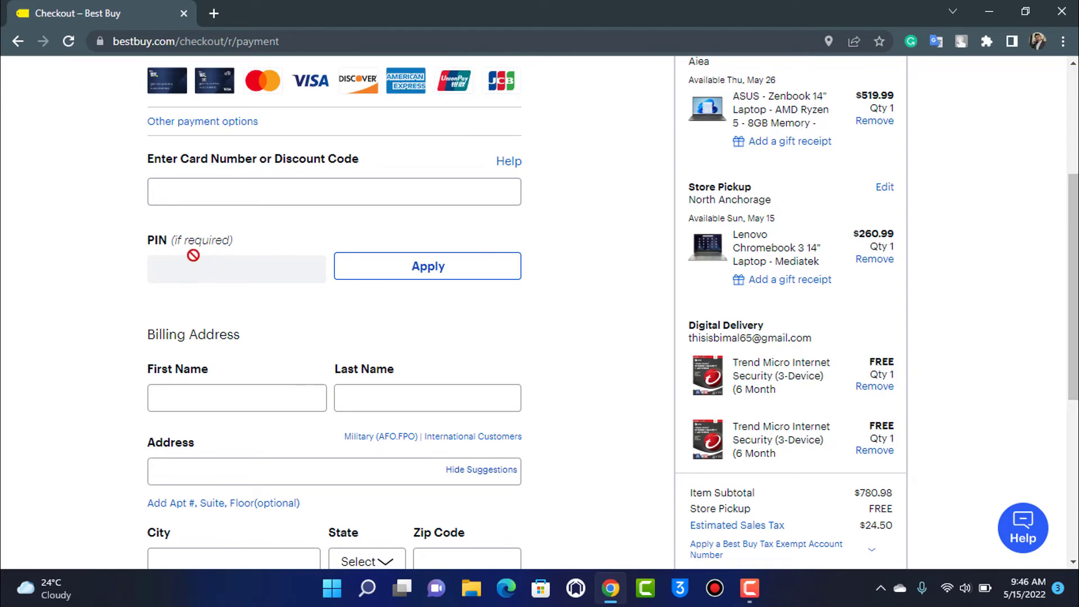
pyautogui.click(427, 266)
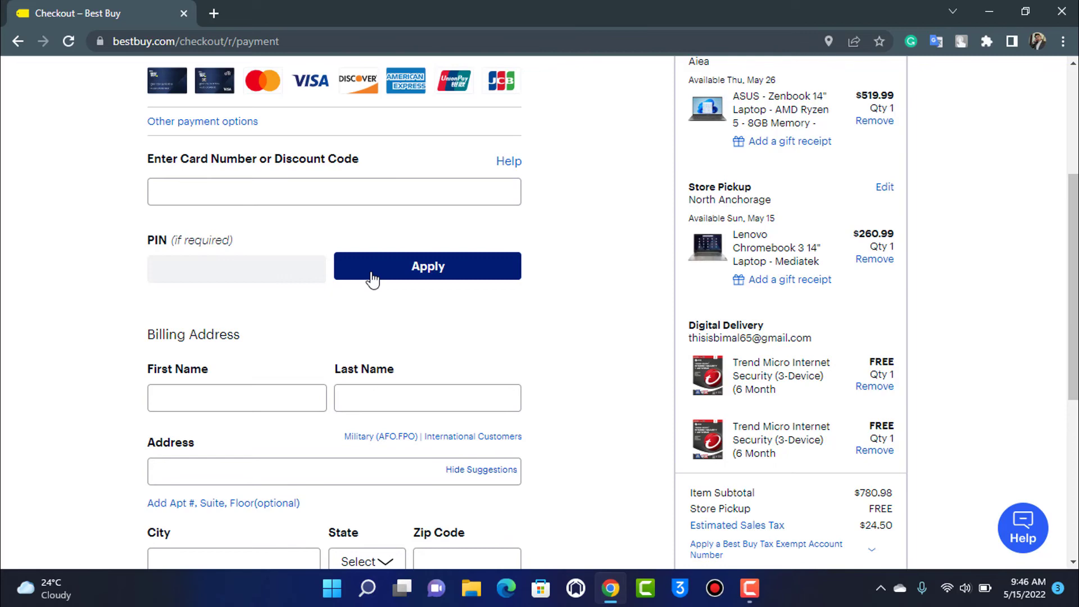
pyautogui.scroll(3)
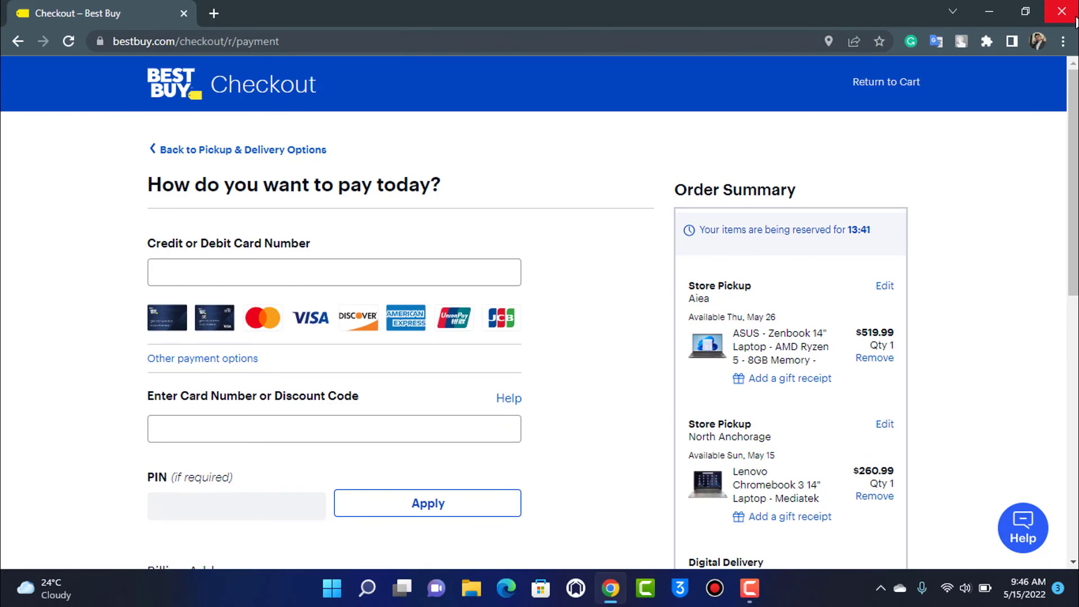
pyautogui.moveTo(1065, 12)
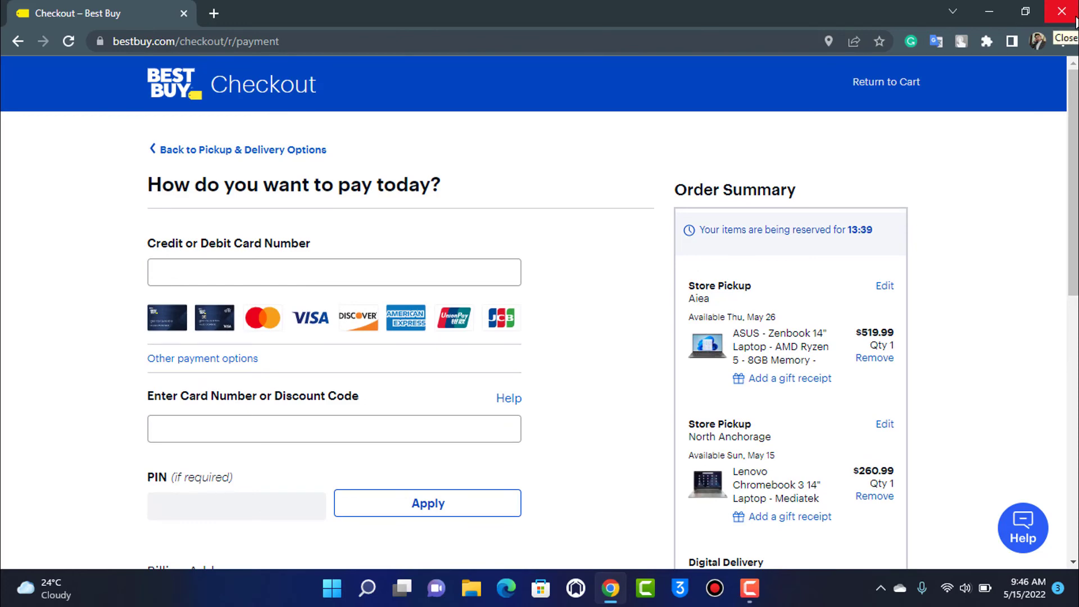
# Close the Chrome window with the checkout, leaving the Windows desktop.
pyautogui.click(1065, 11)
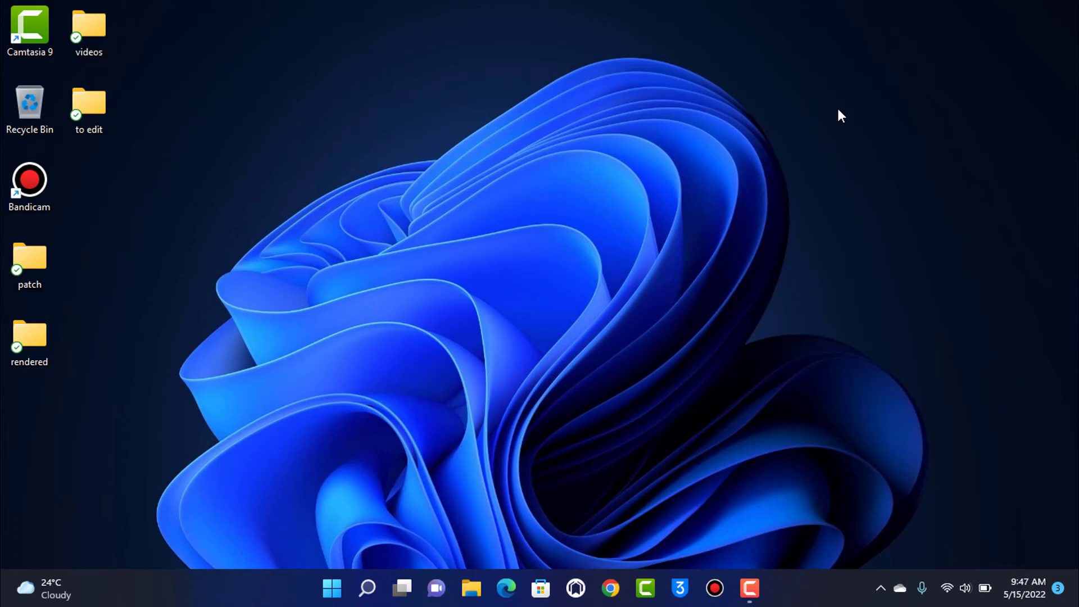
pyautogui.moveTo(844, 208)
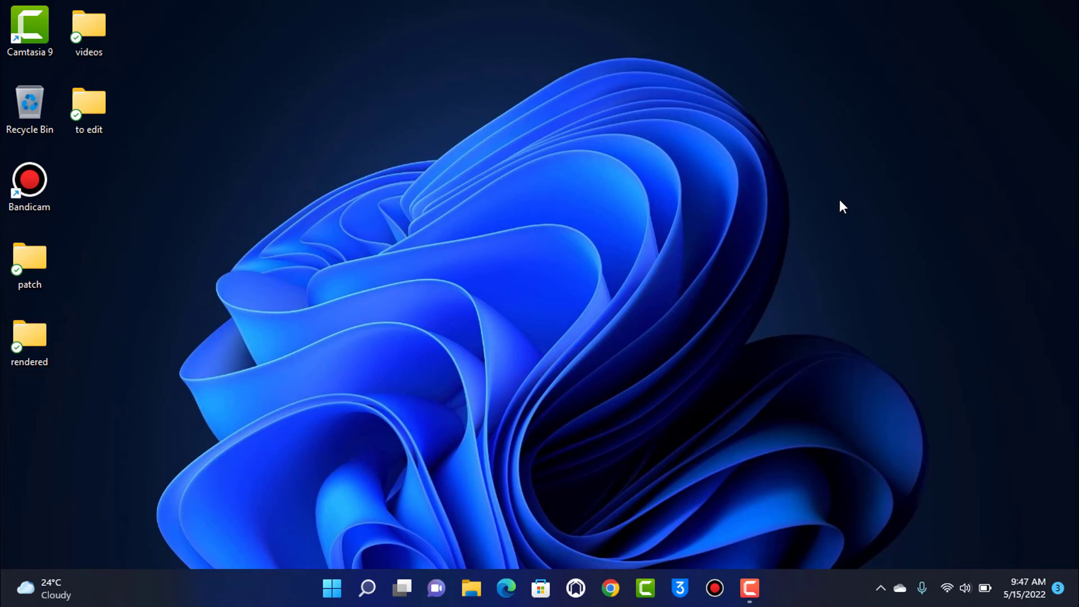